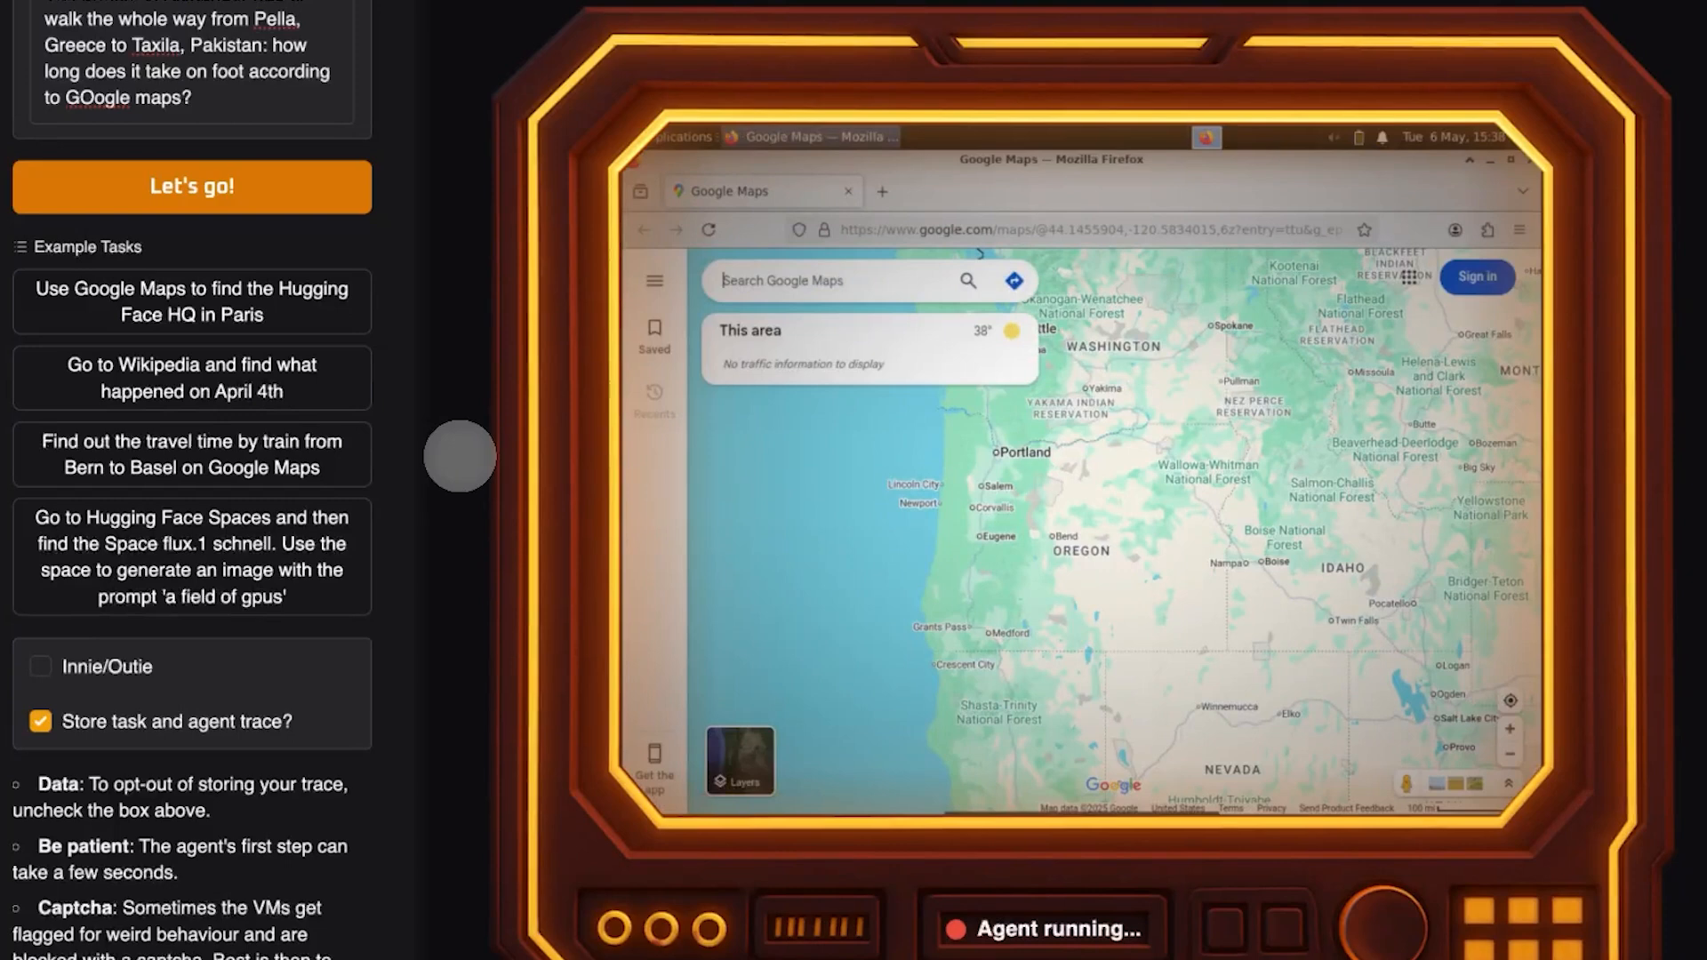
- Search Google Maps for the walking route from Pella, Greece to Taxila, Pakistan
{"action": "type", "text": "Greece to Taxila, Pakistan walking"}
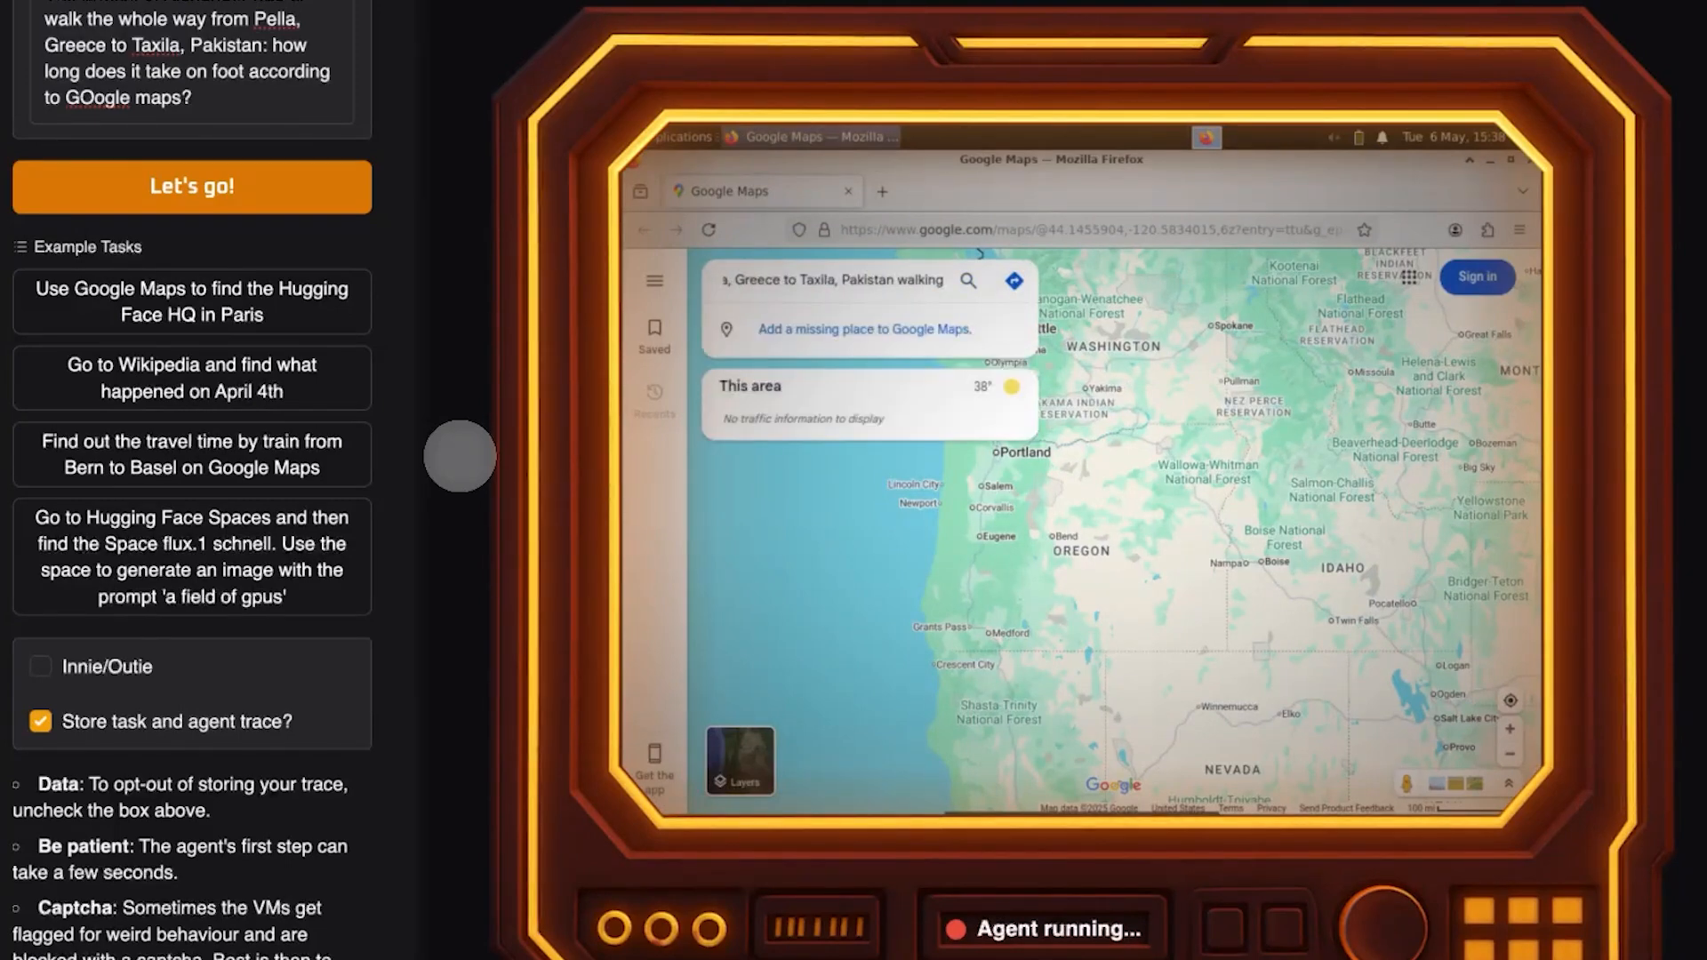
{"action": "left_click", "coordinate": [967, 281]}
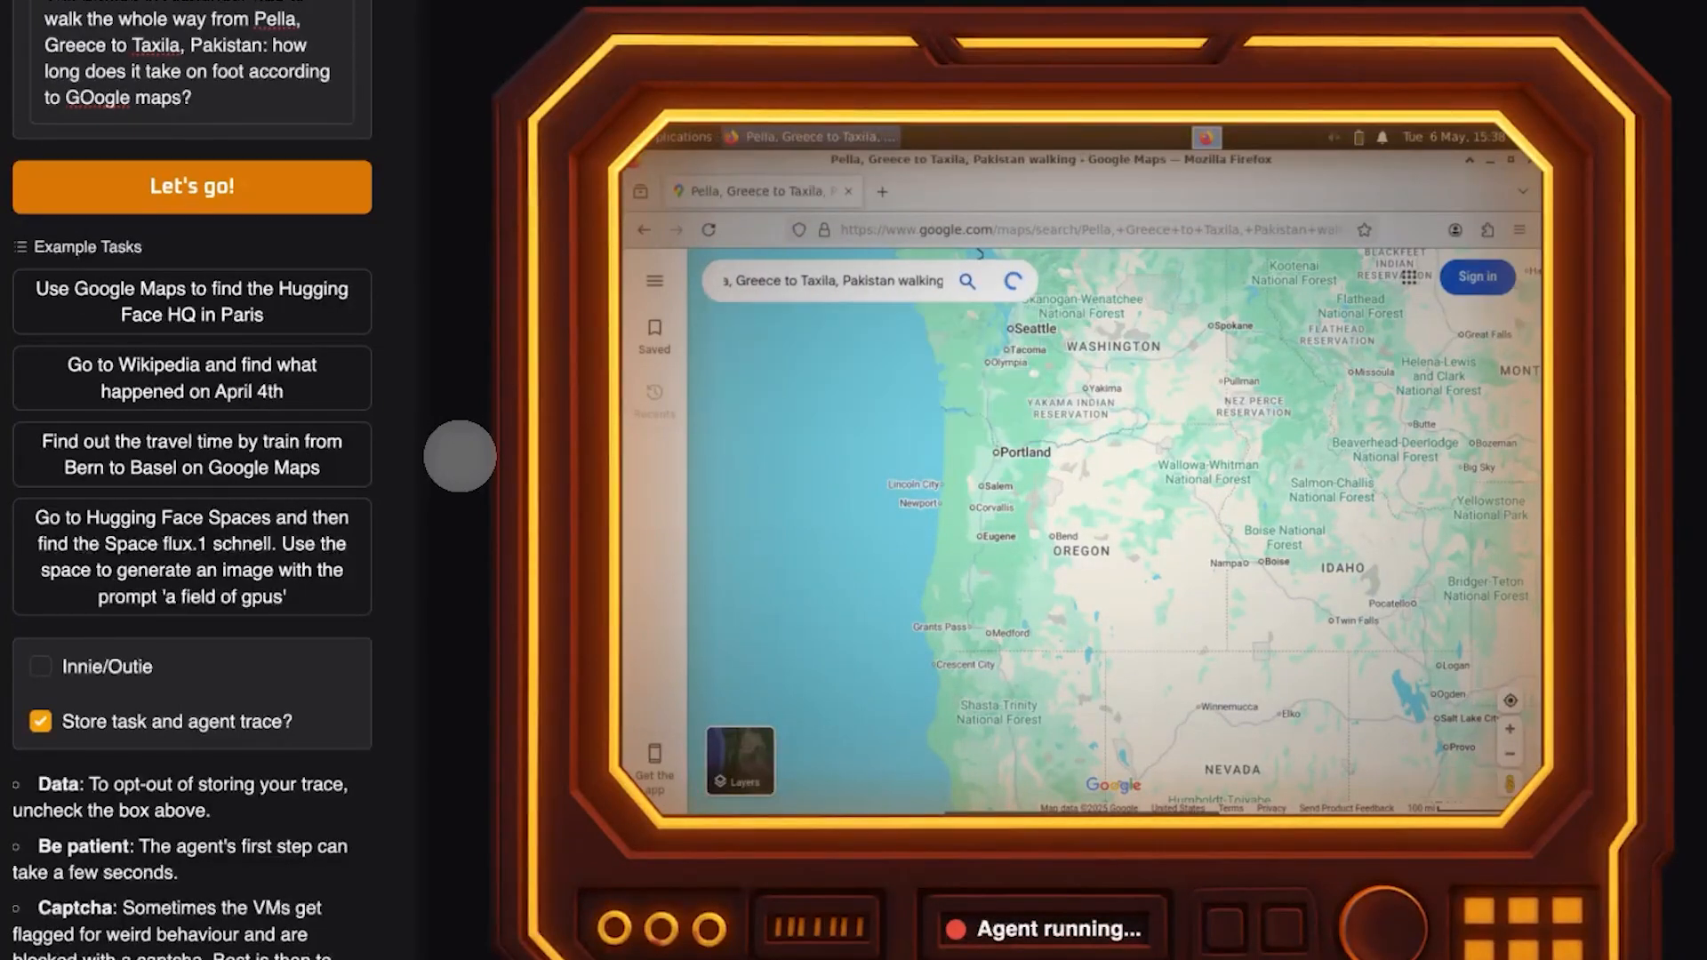